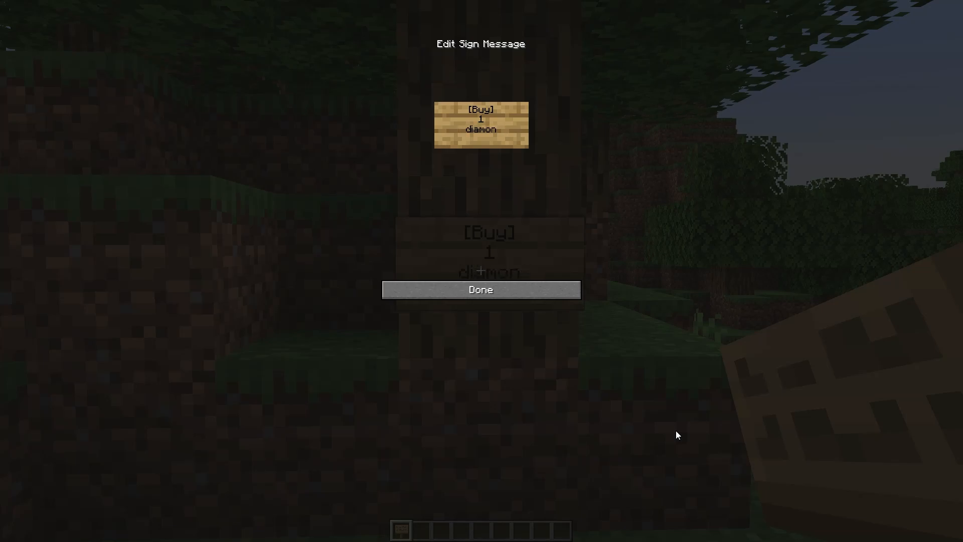
Complete the sign as '[Buy] 1 diamond' and confirm it with Done.
{"action": "type", "text": "d"}
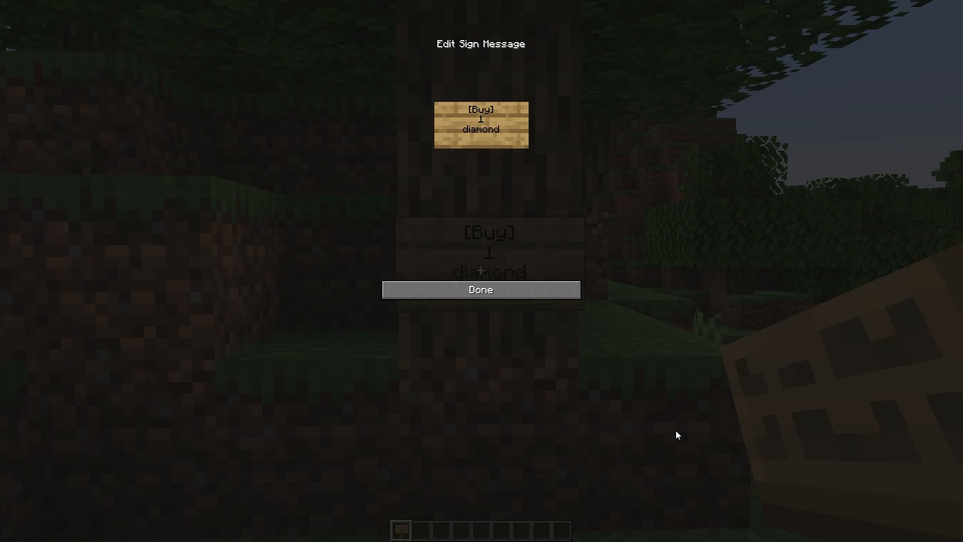
{"action": "left_click", "coordinate": [480, 289]}
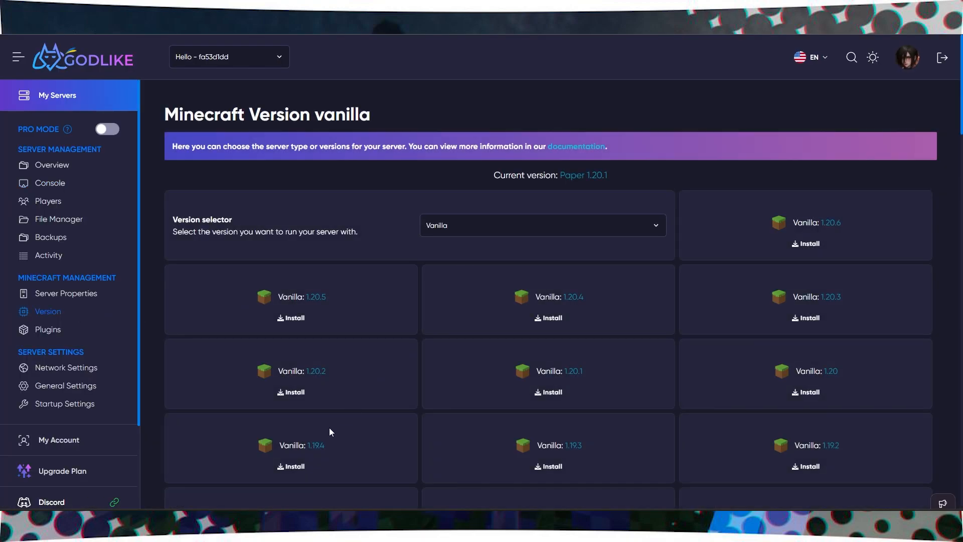
Switch the Version selector to Paper builds and bring up the server Console.
{"action": "left_click", "coordinate": [543, 225]}
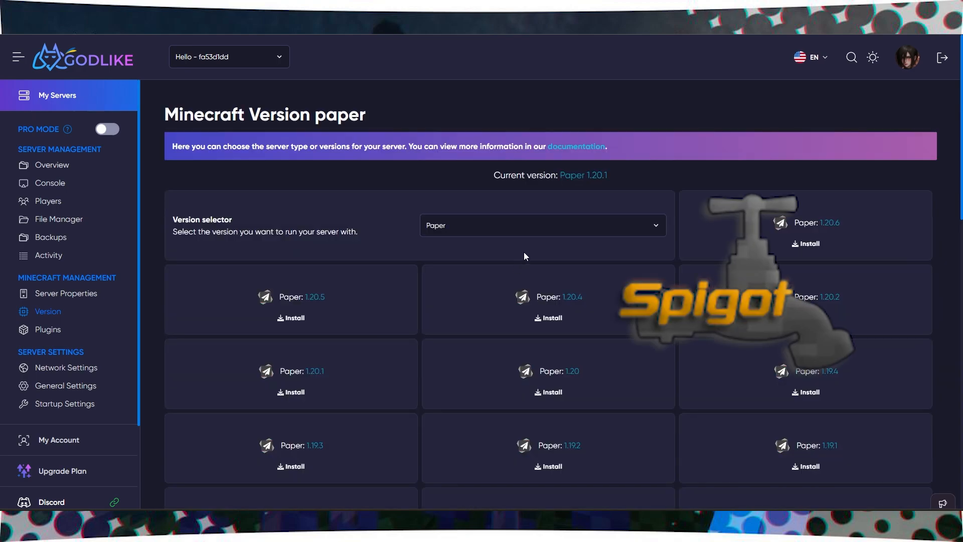
{"action": "left_click", "coordinate": [49, 182]}
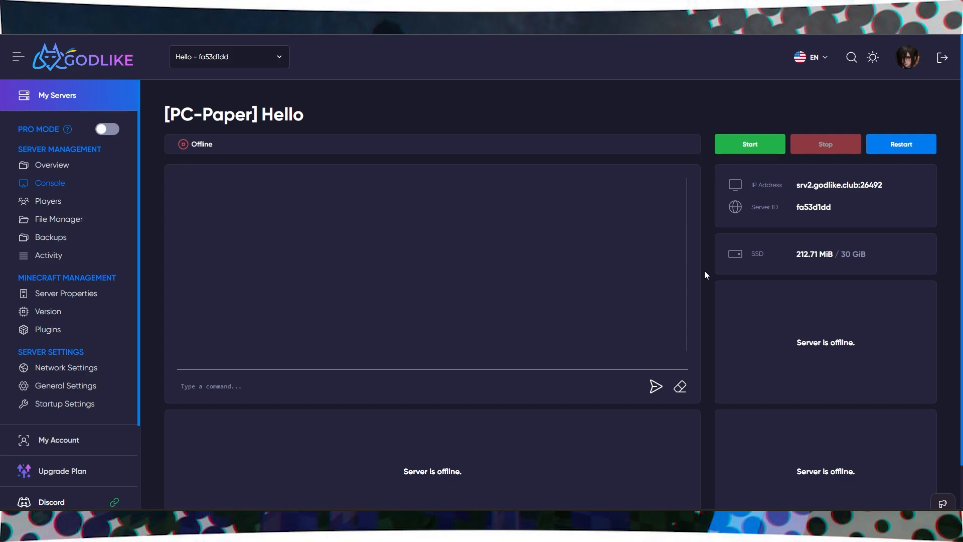
{"action": "left_click", "coordinate": [59, 218]}
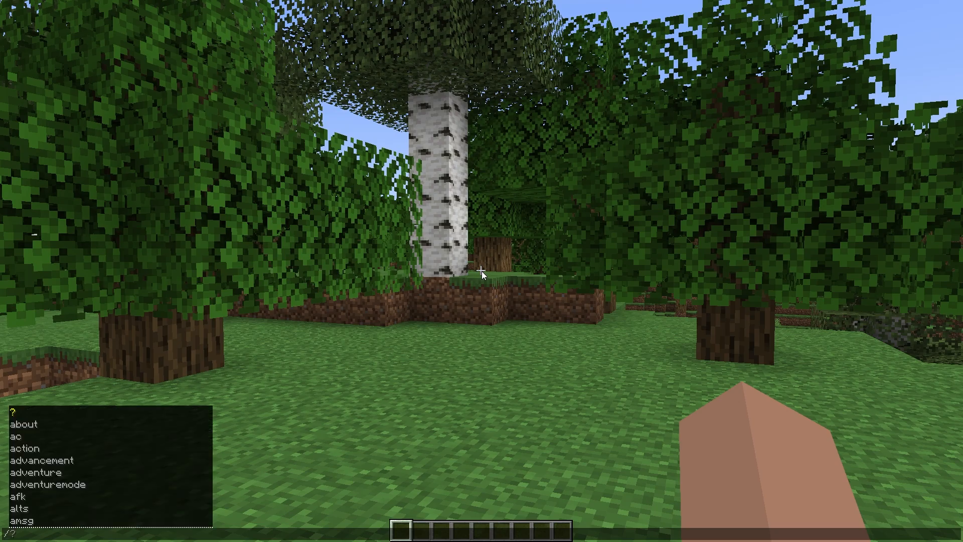
Run /plugins in chat to list the server's installed plugins.
{"action": "type", "text": "plugins"}
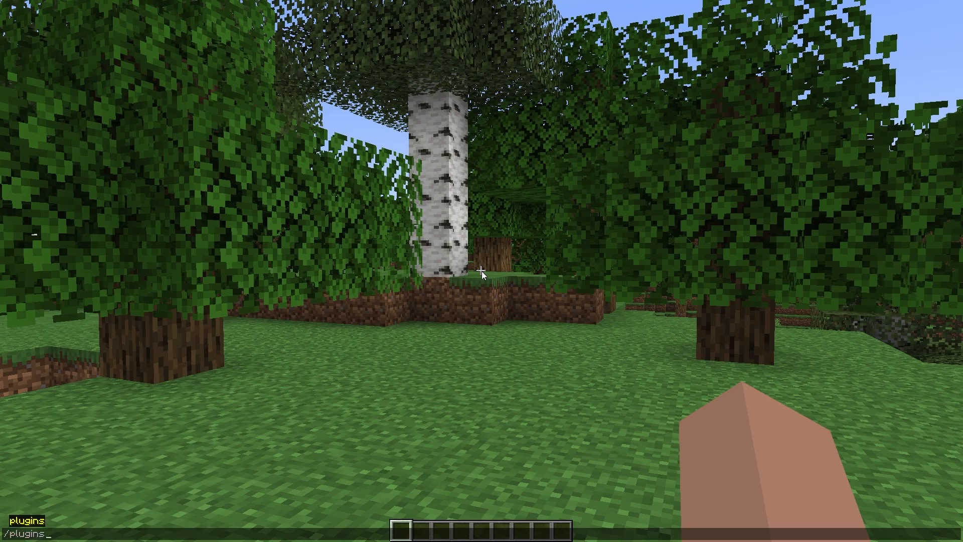
{"action": "key", "text": "Return"}
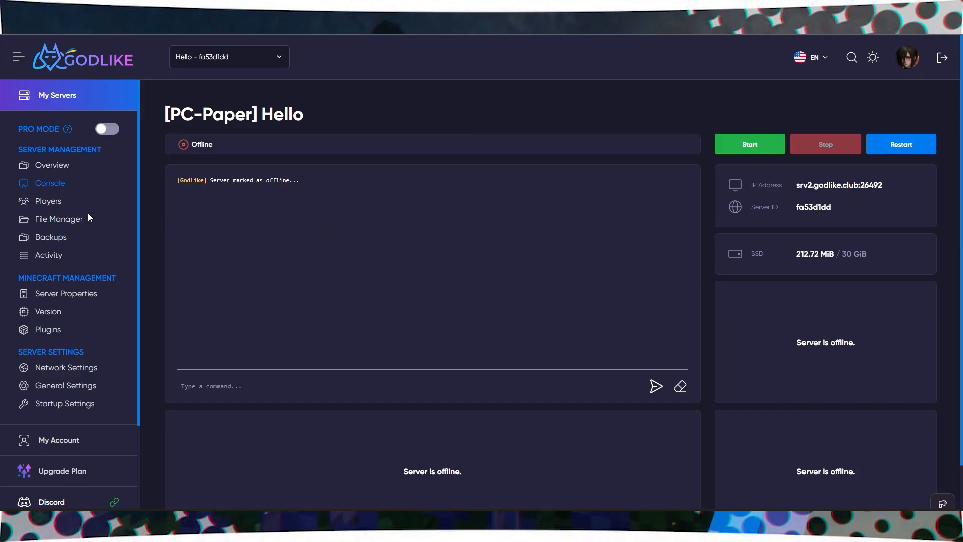
Browse File Manager into plugins/Essentials and load config.yml for editing.
{"action": "left_click", "coordinate": [59, 219]}
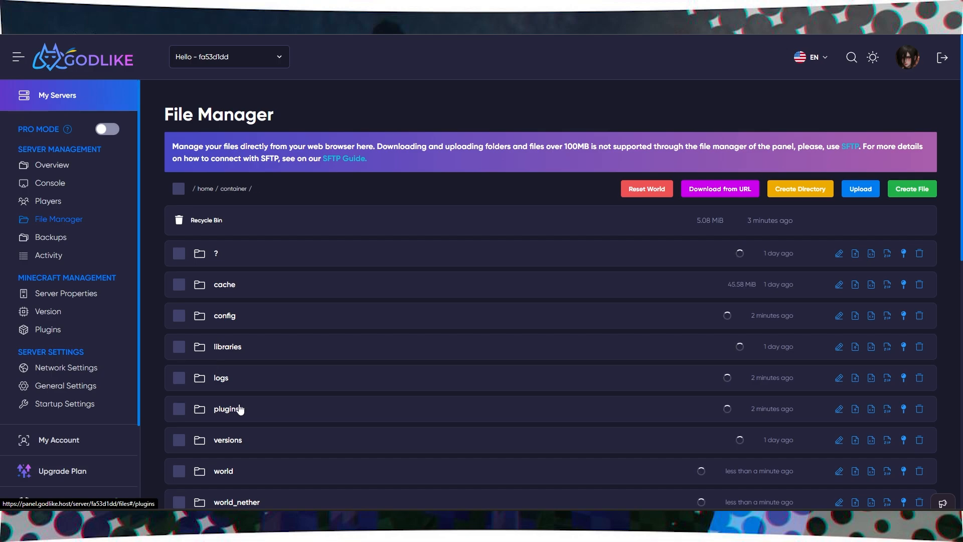
{"action": "left_click", "coordinate": [228, 408]}
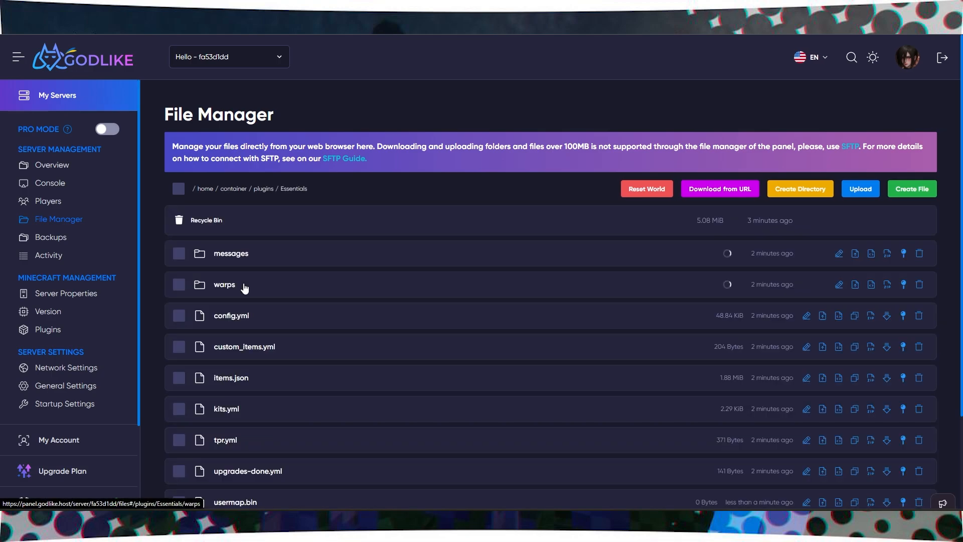
{"action": "left_click", "coordinate": [232, 315]}
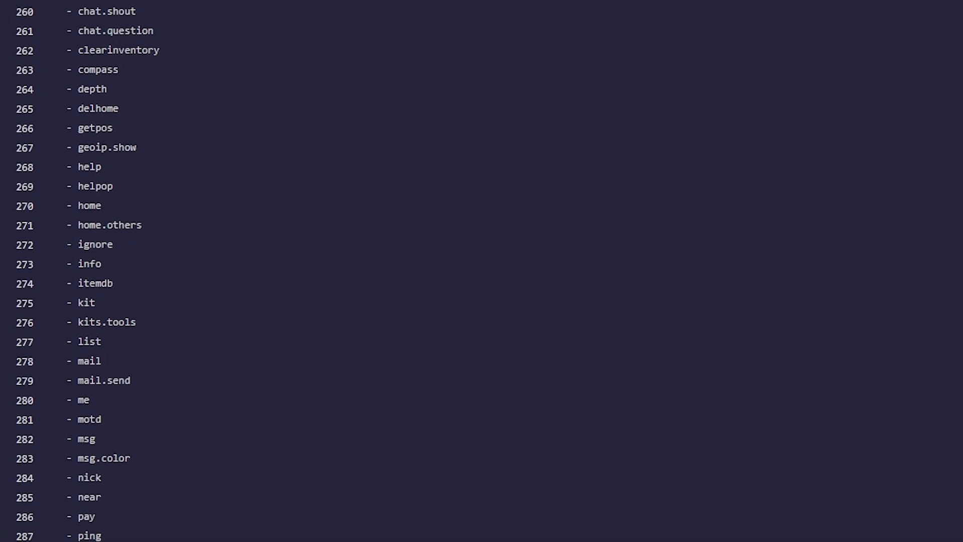
Reach enabledSigns and uncomment balance, buy, sell and trade.
{"action": "scroll", "scroll_direction": "down", "scroll_amount": 3}
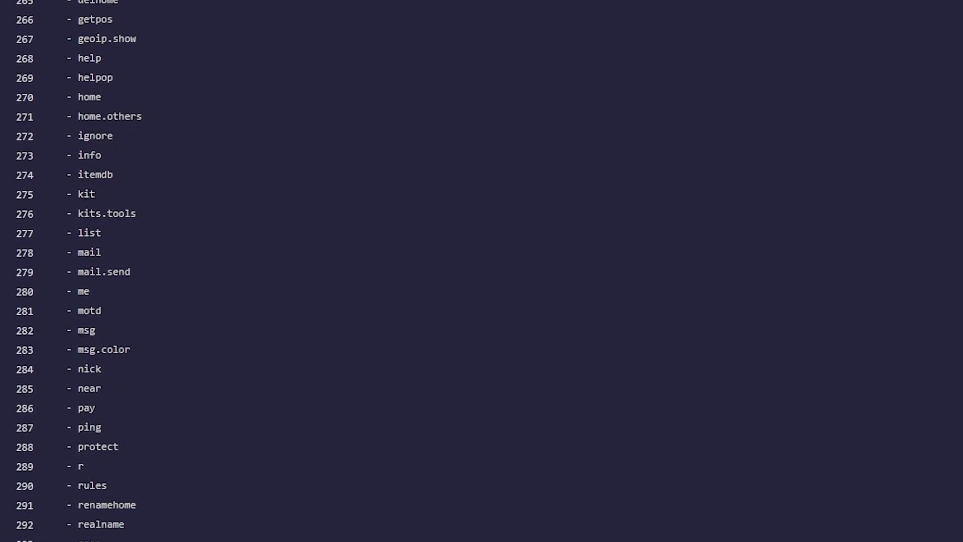
{"action": "scroll", "scroll_direction": "down", "scroll_amount": 3}
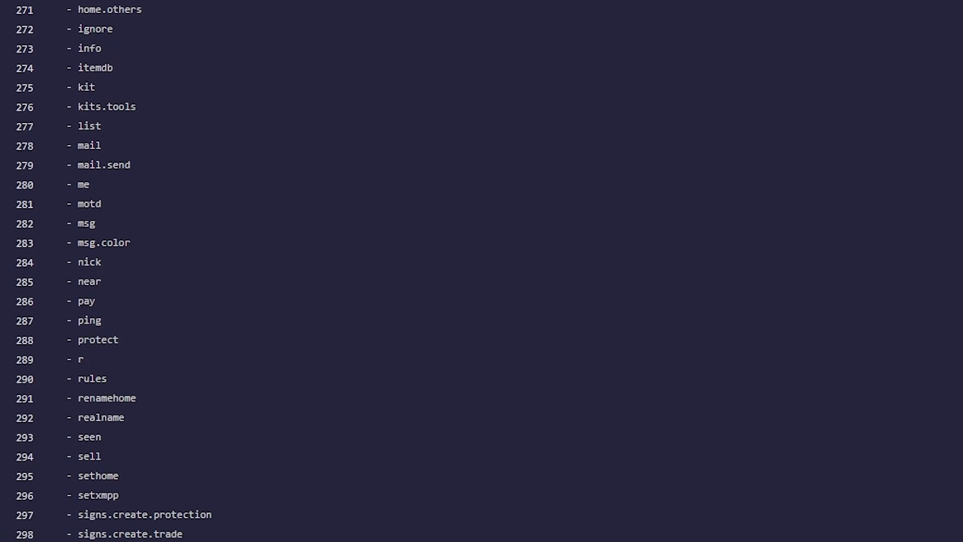
{"action": "scroll", "scroll_direction": "down", "scroll_amount": 3}
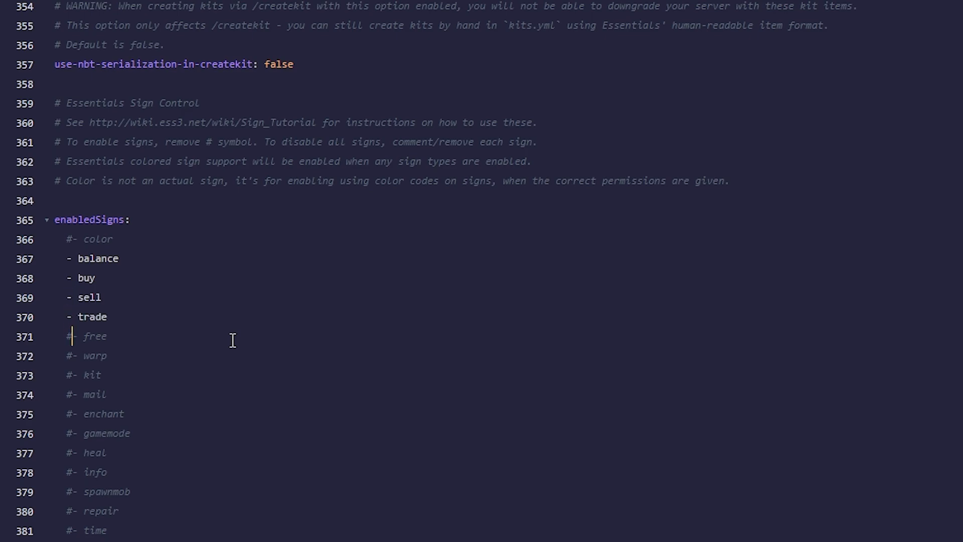
{"action": "scroll", "scroll_direction": "down", "scroll_amount": 3}
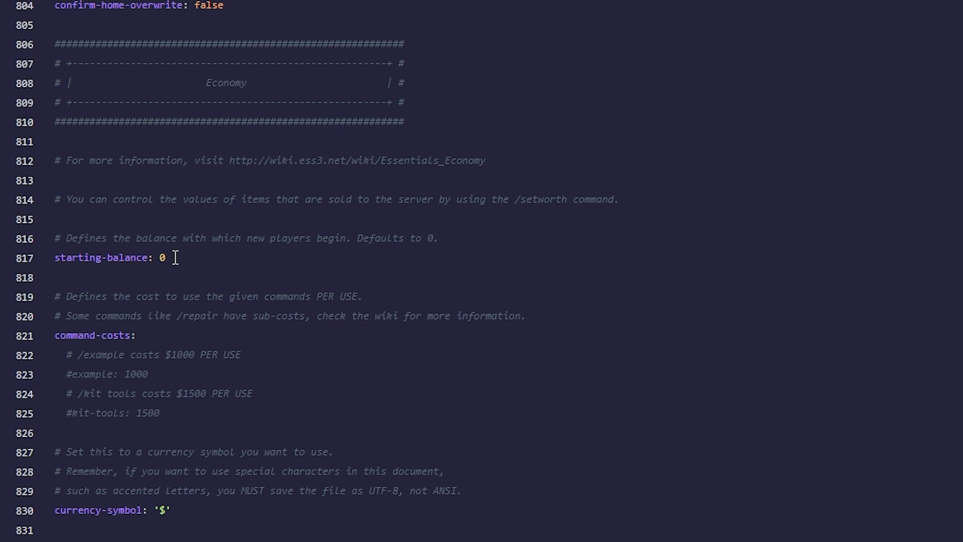
{"action": "mouse_move", "coordinate": [327, 262]}
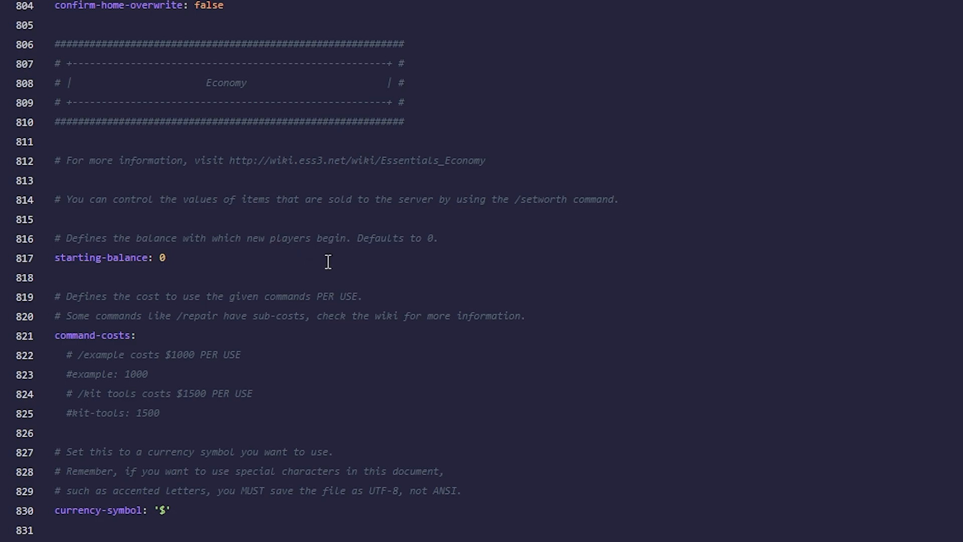
Save config.yml with the economy starting-balance left at 0.
{"action": "key", "text": "Backspace"}
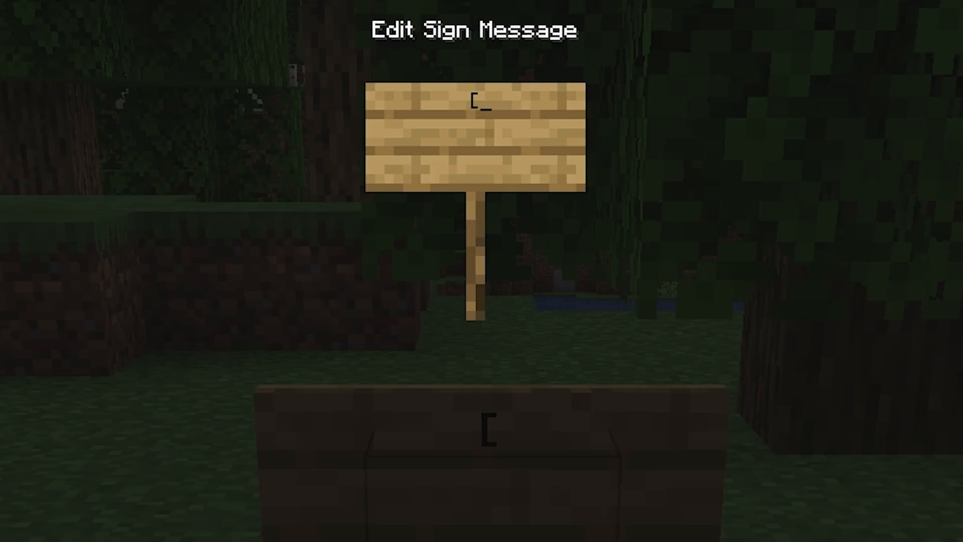
Write a [Sell] sign for 64 dirt at $5.
{"action": "type", "text": "Sell"}
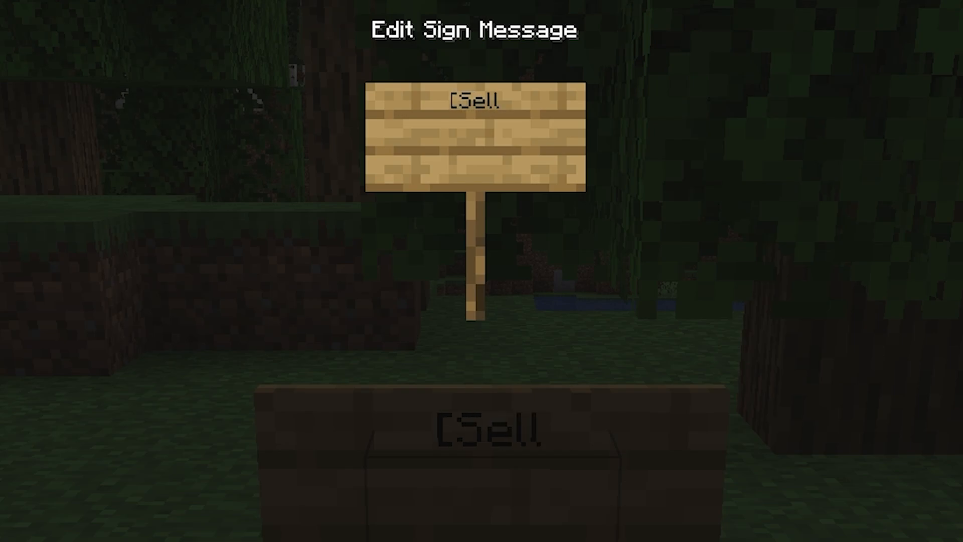
{"action": "type", "text": "]"}
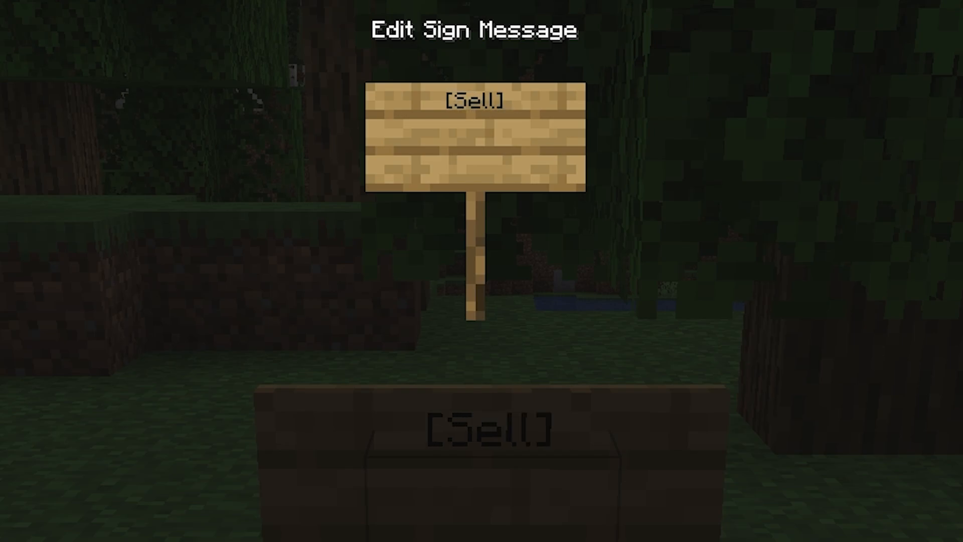
{"action": "type", "text": "6"}
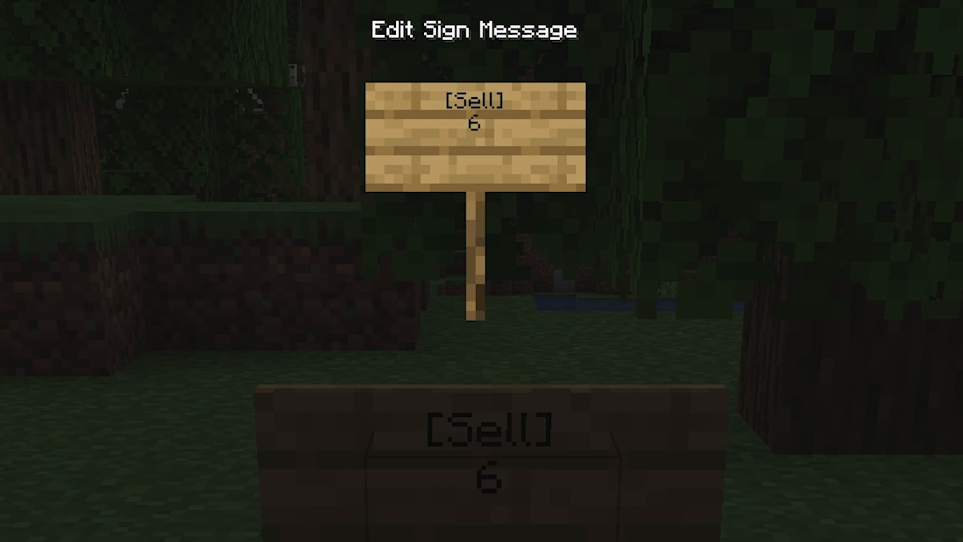
{"action": "type", "text": "4"}
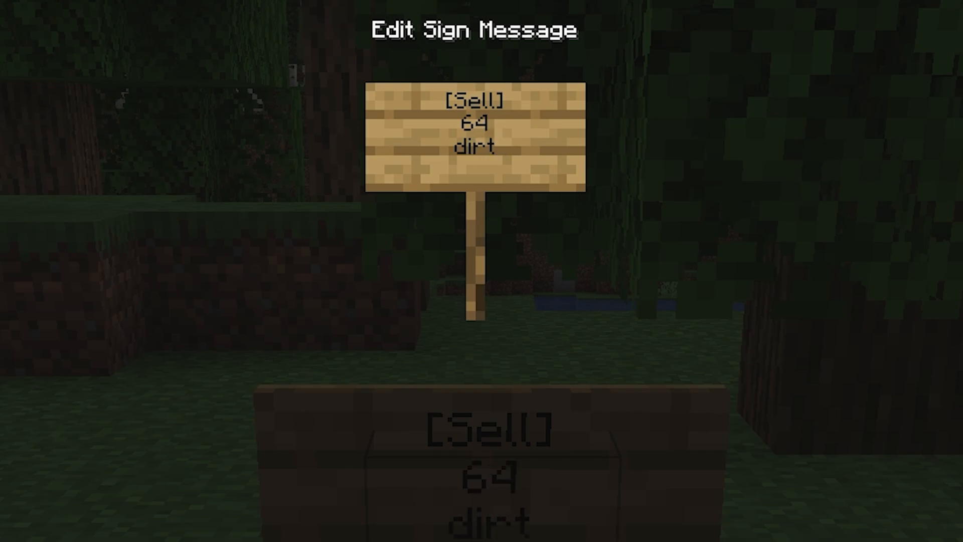
{"action": "type", "text": "$5"}
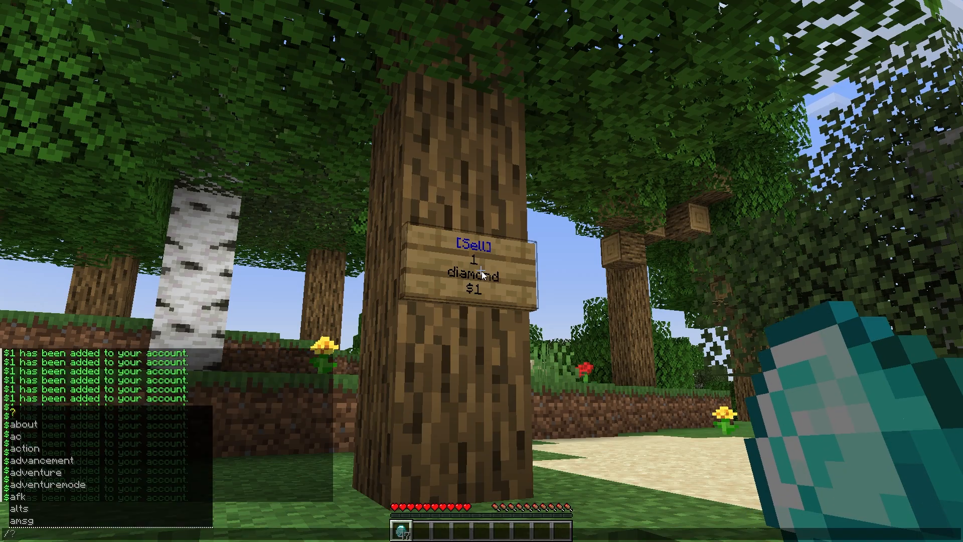
Sell diamonds on the Sell sign and run /balance to check the account.
{"action": "type", "text": "balance"}
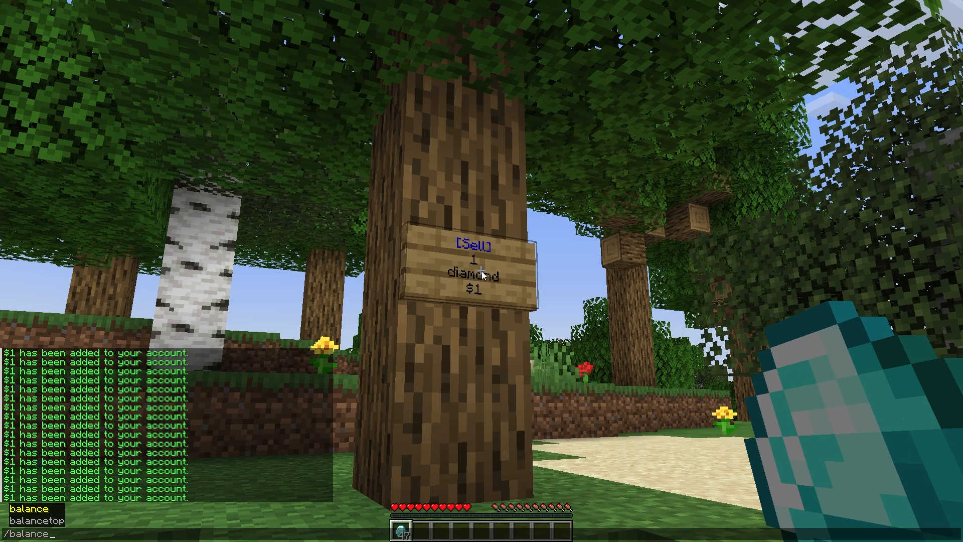
{"action": "key", "text": "Return"}
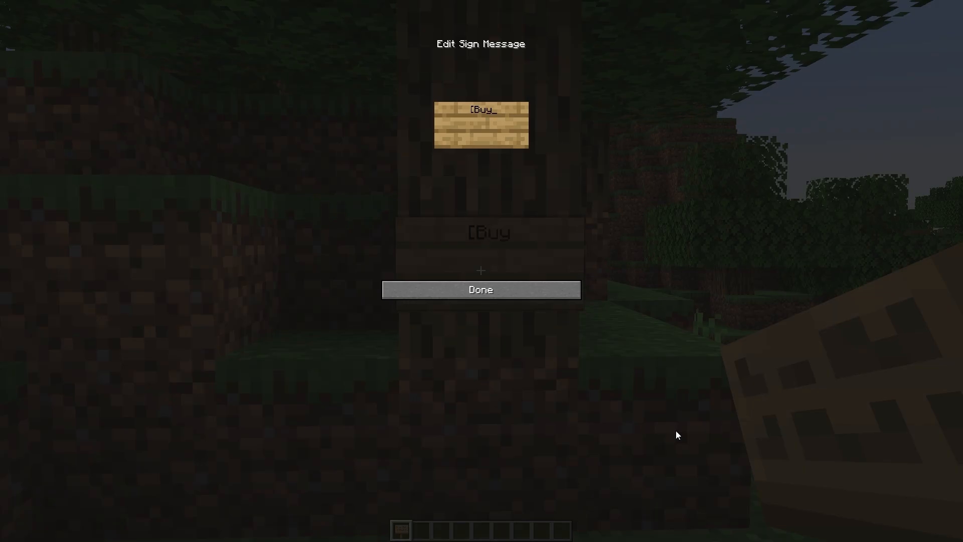
Write the sign lines '[Buy]', '1' and 'diamond'.
{"action": "type", "text": "]"}
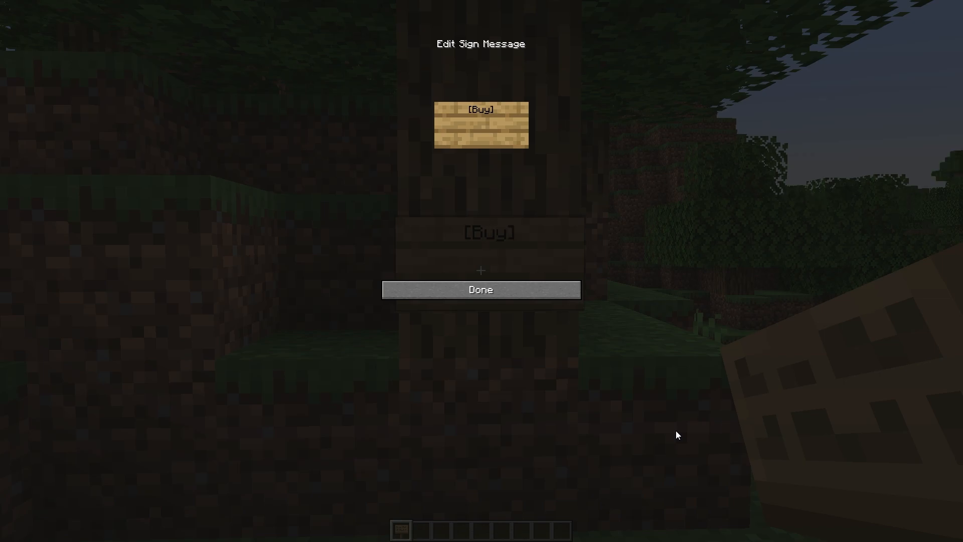
{"action": "type", "text": "1"}
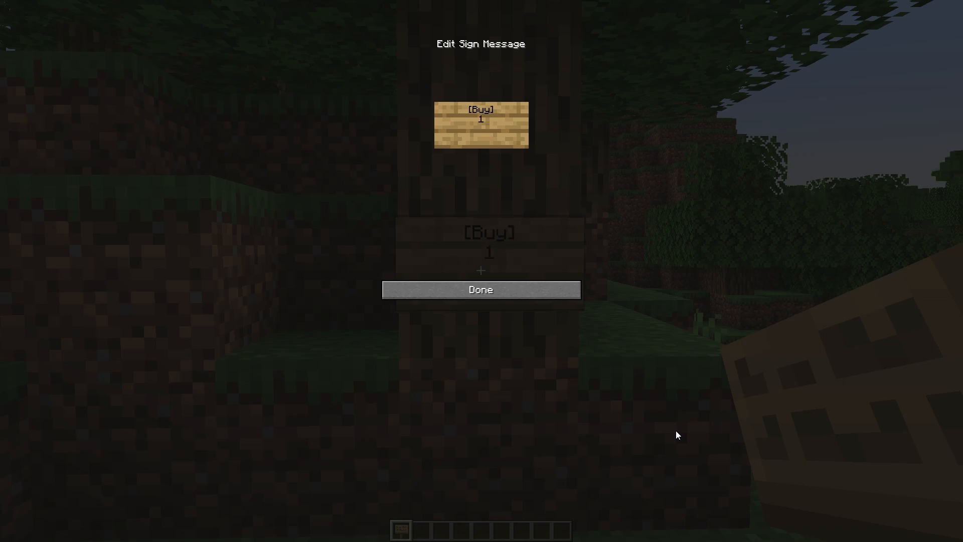
{"action": "type", "text": "dia"}
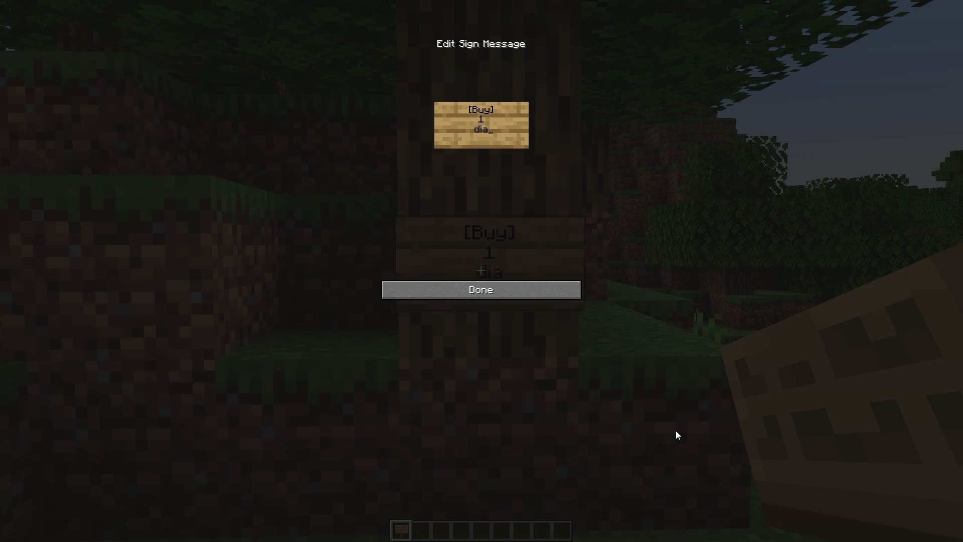
{"action": "type", "text": "mond"}
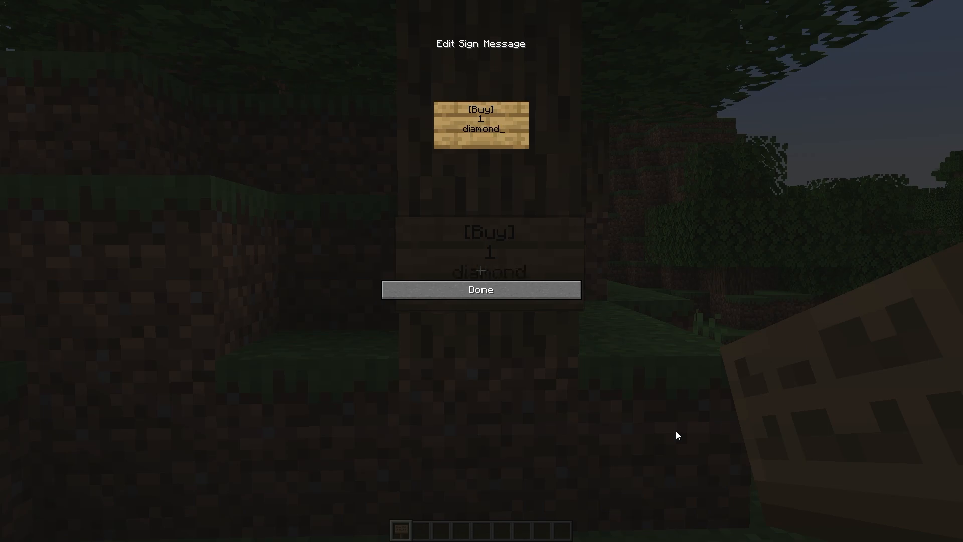